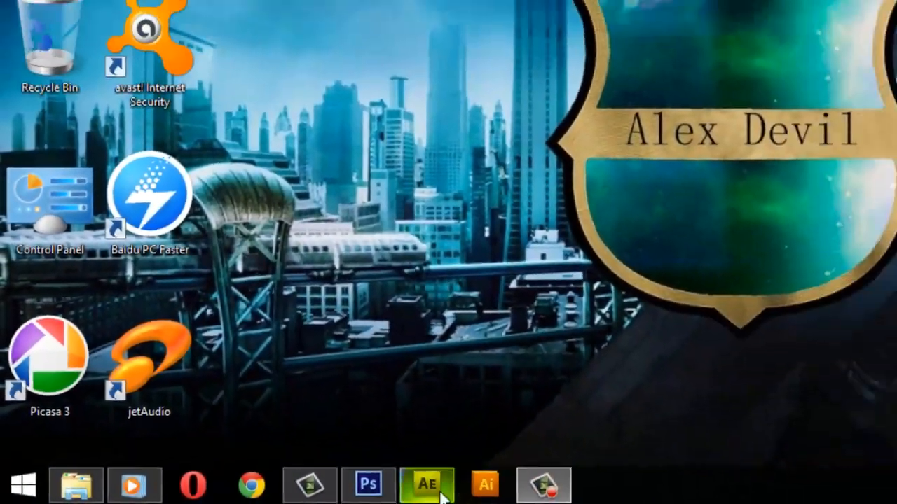
Step: Launch Adobe After Effects from the taskbar into an empty project
{"action": "left_click", "coordinate": [428, 484]}
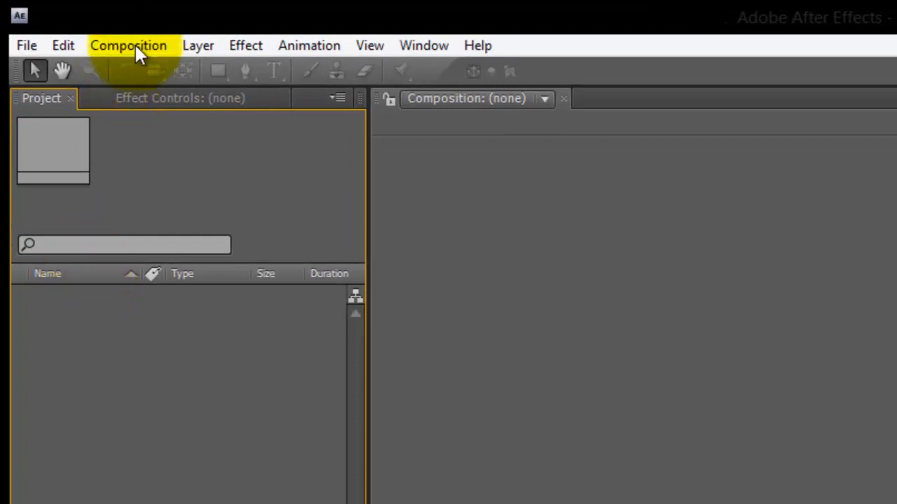
Step: Create a 1920×1080 composition named box1 with a 0;00;01;00 duration
{"action": "left_click", "coordinate": [128, 45]}
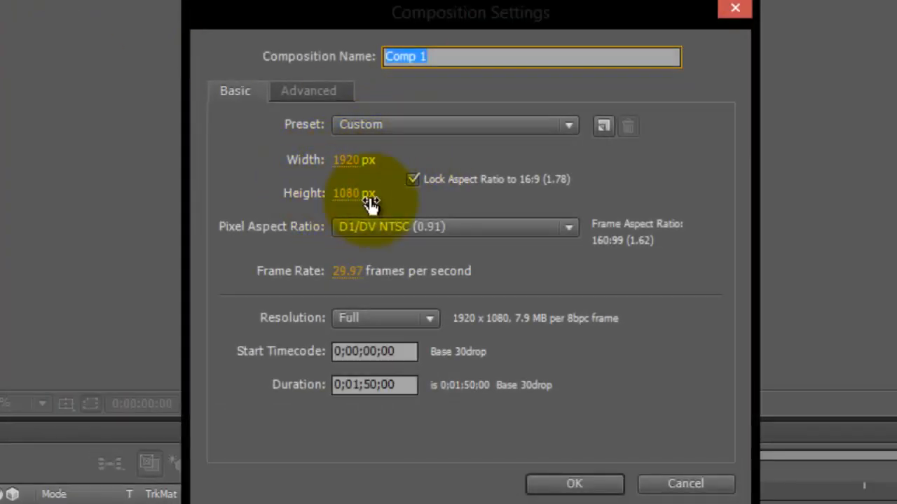
{"action": "mouse_move", "coordinate": [456, 82]}
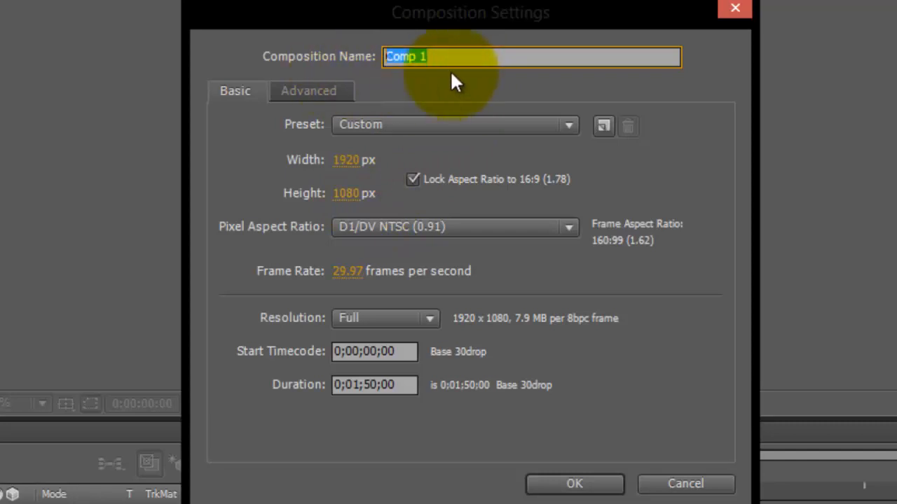
{"action": "type", "text": "b"}
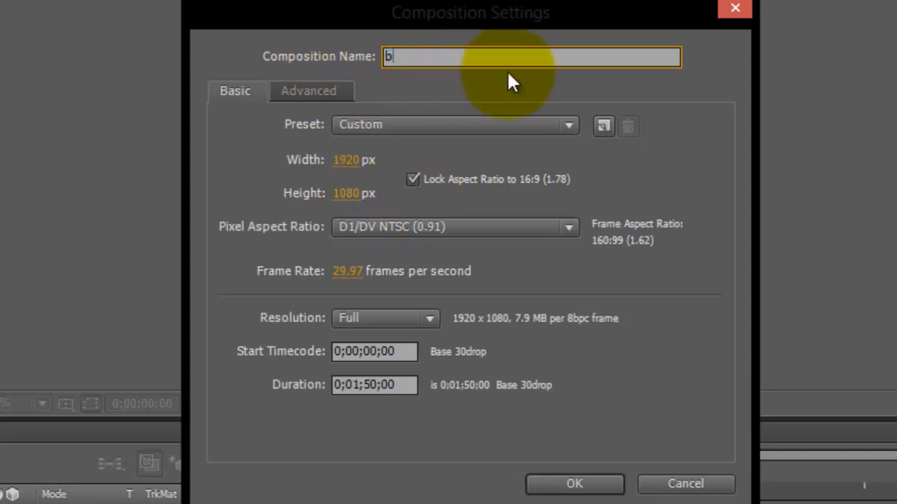
{"action": "type", "text": "o"}
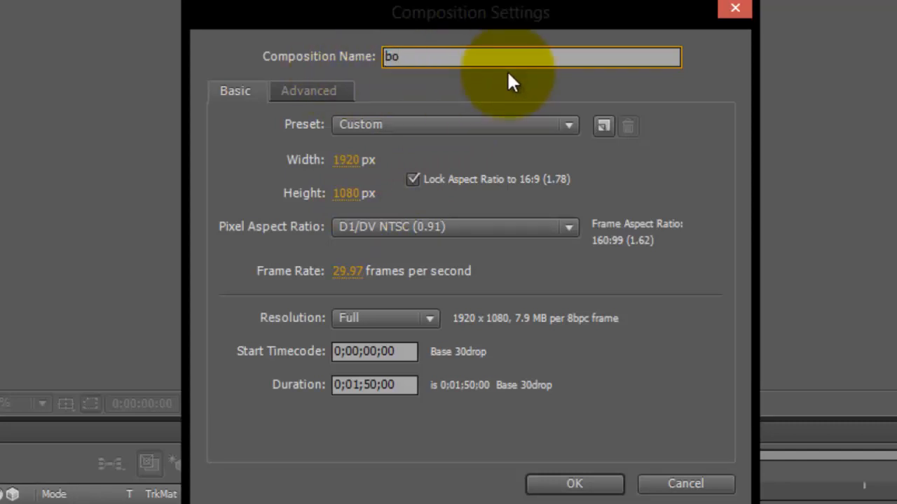
{"action": "type", "text": "x"}
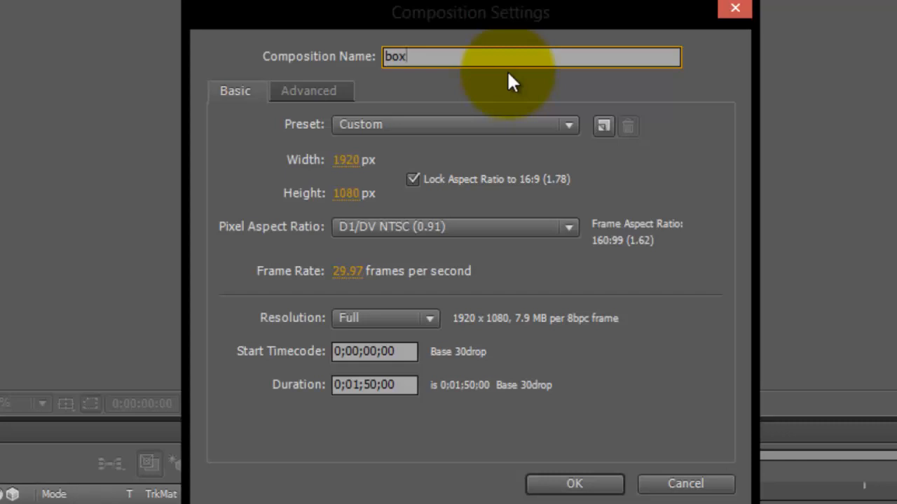
{"action": "type", "text": "1"}
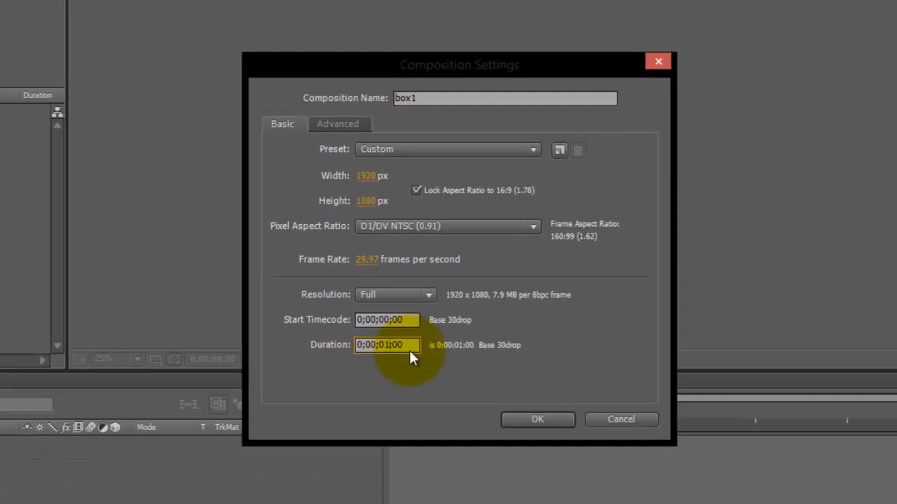
{"action": "left_click", "coordinate": [538, 421]}
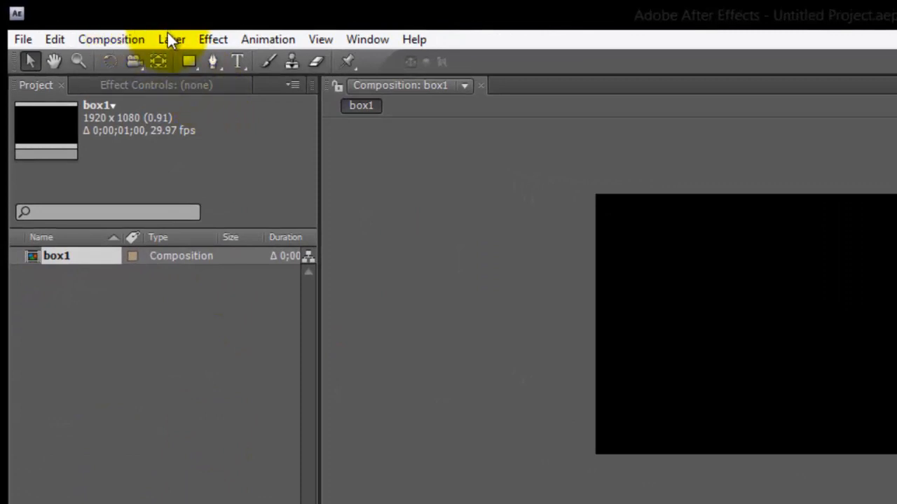
Step: Add a comp-size white solid, White Solid 1, to the box1 composition
{"action": "left_click", "coordinate": [171, 39]}
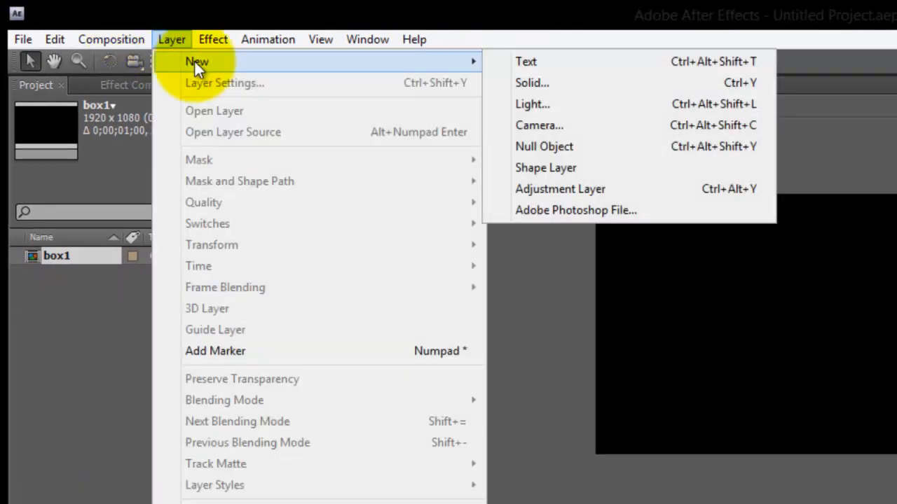
{"action": "mouse_move", "coordinate": [550, 84]}
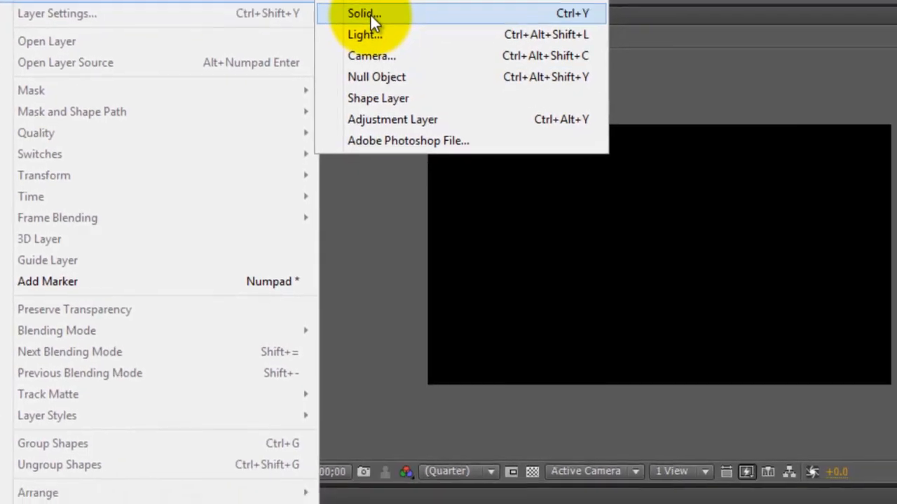
{"action": "left_click", "coordinate": [361, 12]}
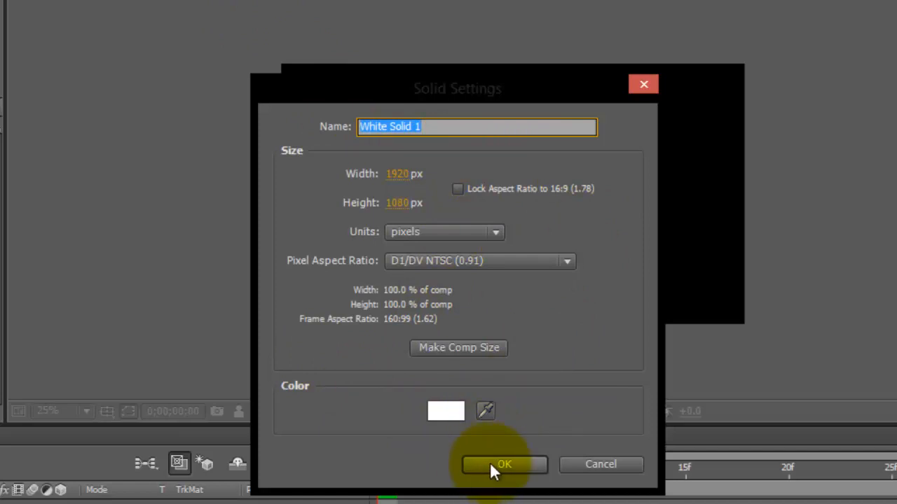
{"action": "left_click", "coordinate": [502, 465]}
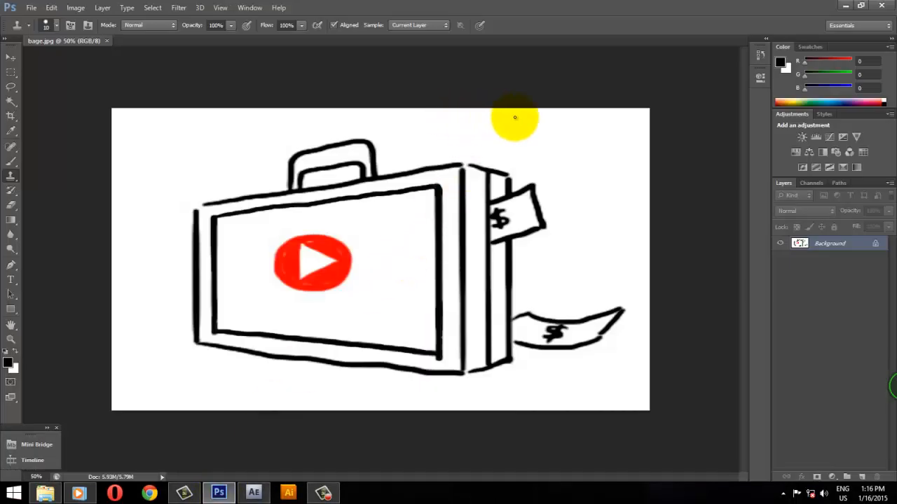
{"action": "mouse_move", "coordinate": [229, 127]}
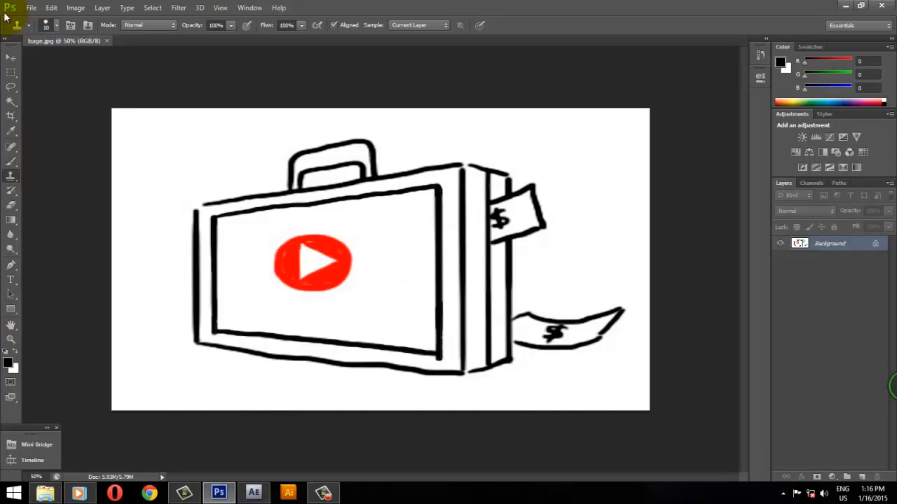
Step: Switch to Photoshop showing the briefcase sketch and reach the File menu
{"action": "left_click", "coordinate": [33, 9]}
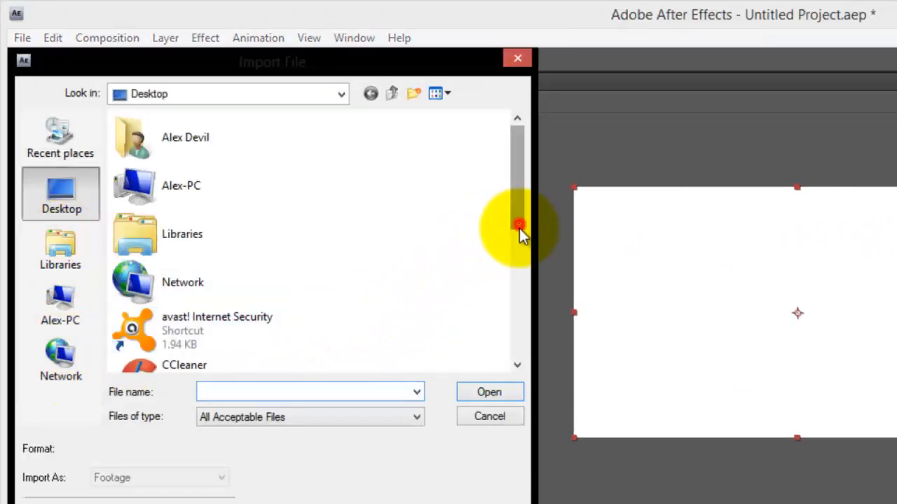
Step: Import bage.jpg from the Desktop and add it to the box1 composition
{"action": "left_click_drag", "start_coordinate": [517, 225], "coordinate": [517, 365]}
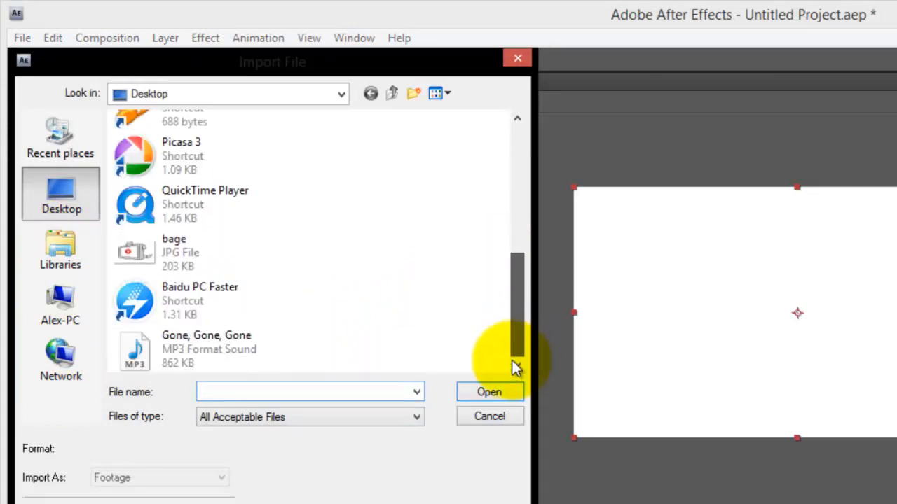
{"action": "left_click", "coordinate": [174, 252]}
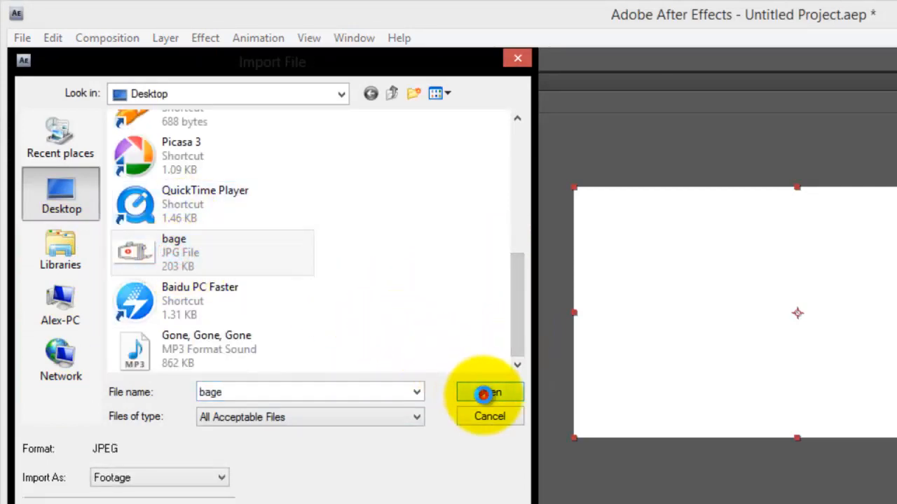
{"action": "left_click", "coordinate": [488, 392]}
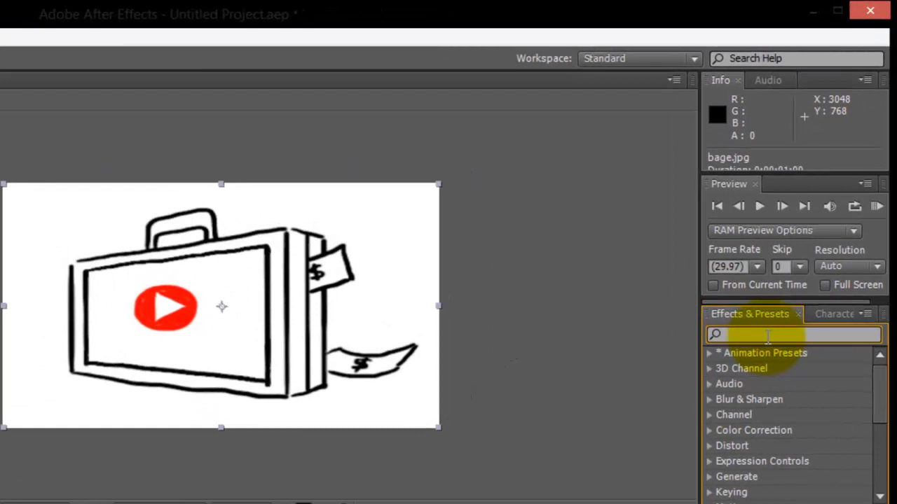
Step: Find Stroke in Effects & Presets and apply it to the bage.jpg layer
{"action": "type", "text": "strok"}
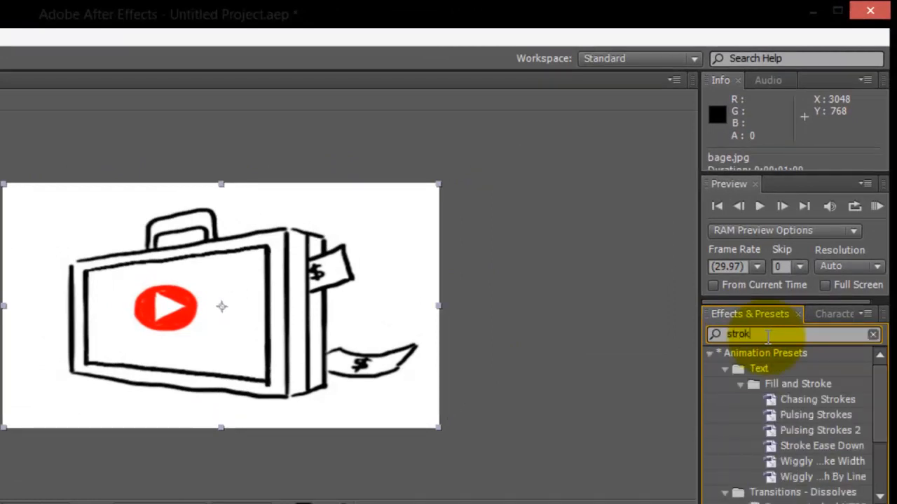
{"action": "type", "text": "e"}
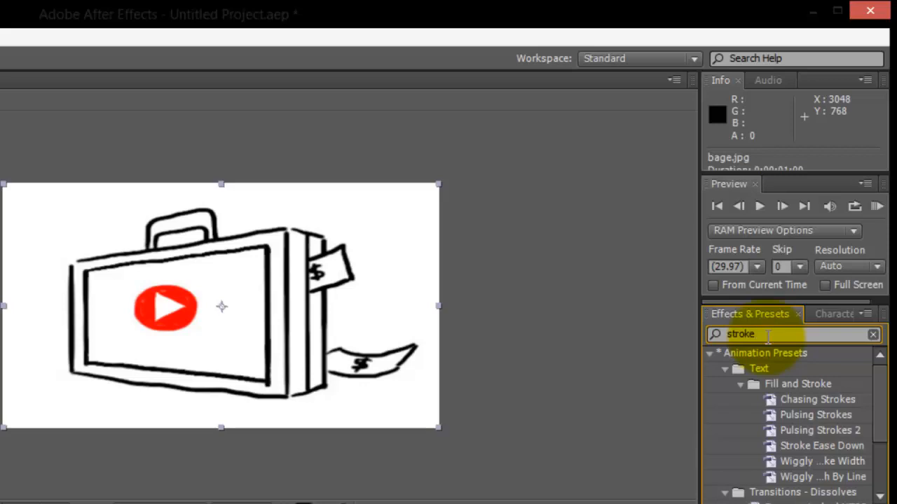
{"action": "scroll", "scroll_direction": "down", "scroll_amount": 3}
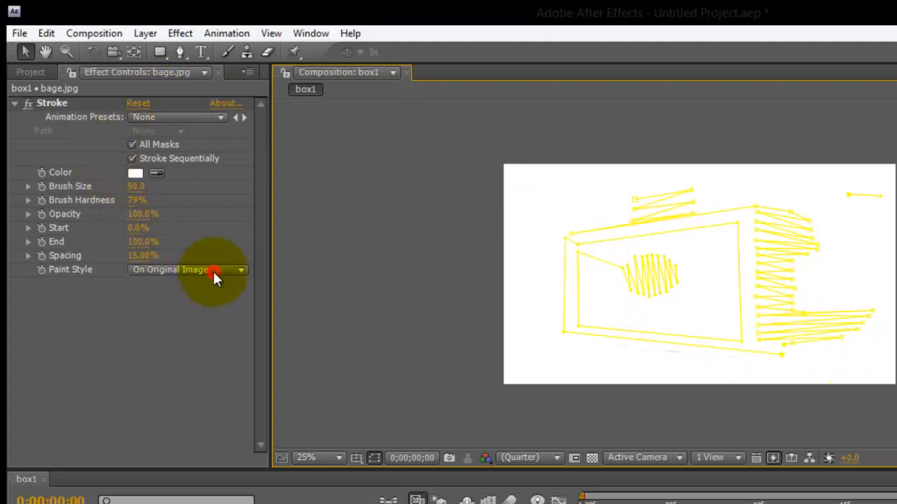
Step: Set the Stroke Paint Style to Reveal Original Image
{"action": "left_click", "coordinate": [241, 269]}
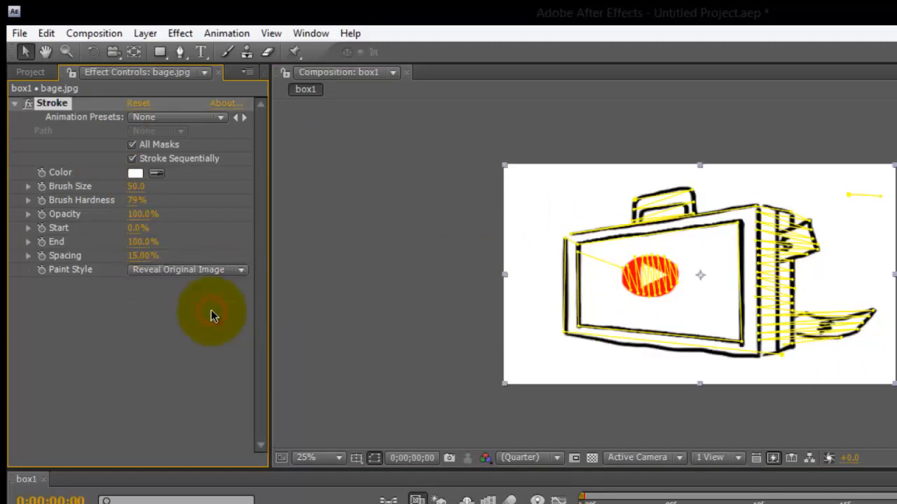
{"action": "mouse_move", "coordinate": [123, 246]}
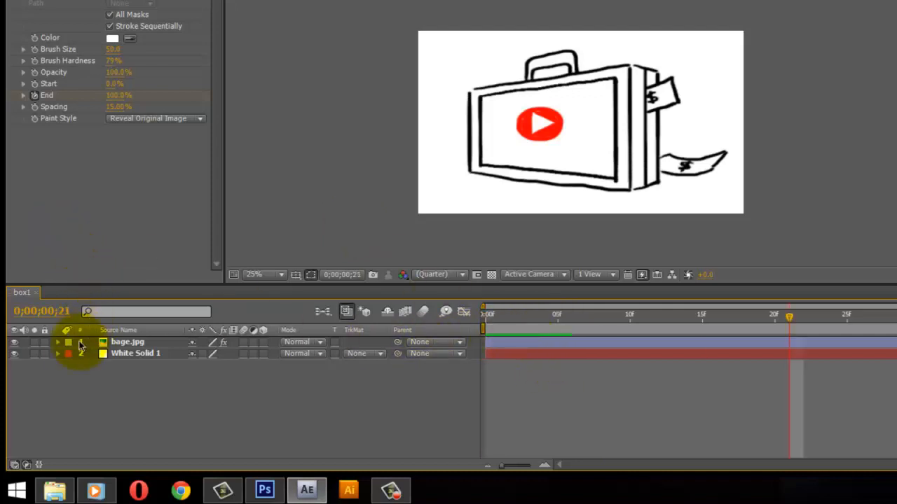
Step: Twirl open bage.jpg > Effects > Stroke and keyframe the End value across the comp
{"action": "left_click", "coordinate": [58, 342]}
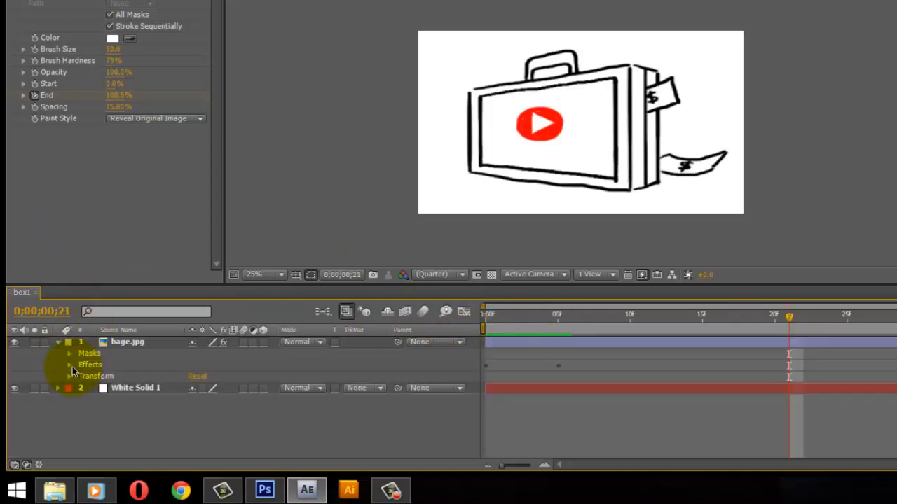
{"action": "left_click", "coordinate": [70, 365]}
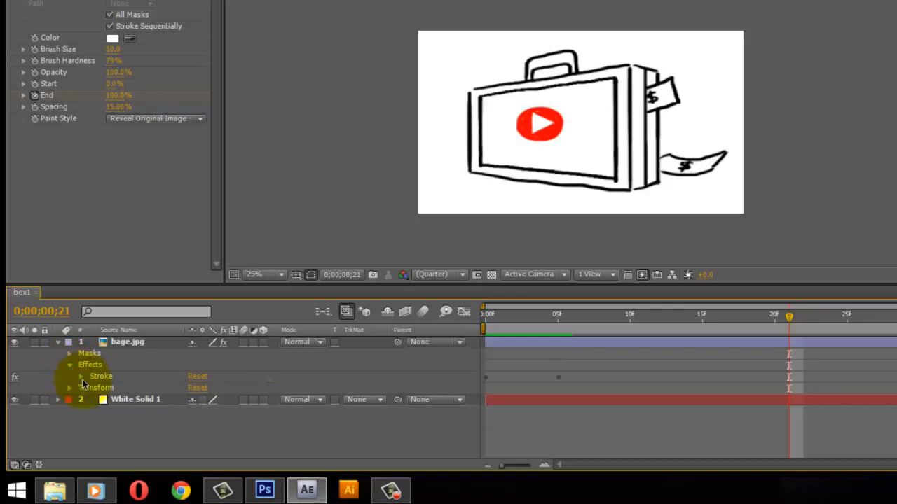
{"action": "left_click", "coordinate": [73, 375]}
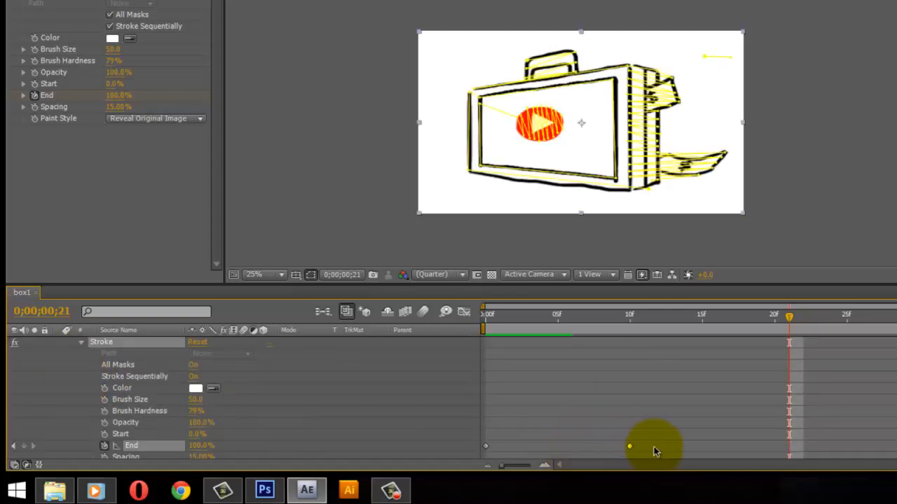
{"action": "left_click_drag", "start_coordinate": [629, 446], "coordinate": [716, 445]}
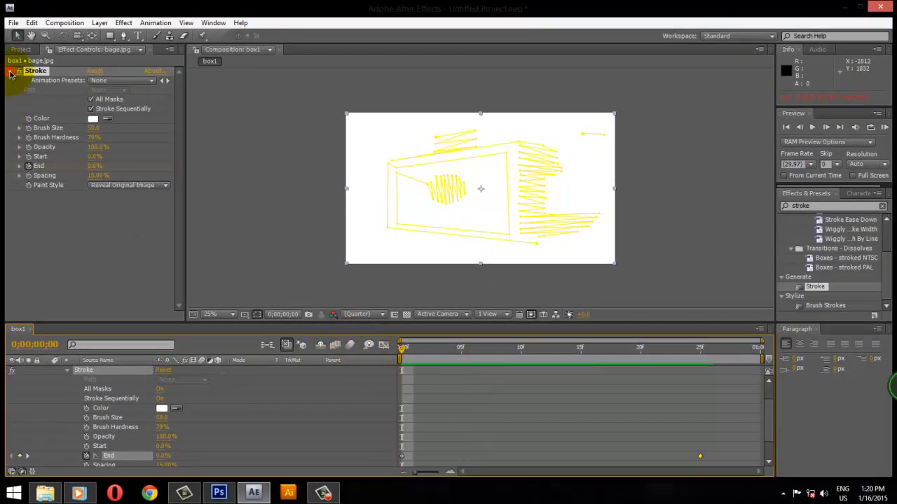
Step: Export box1 as an H.264 QuickTime movie saved to the Desktop
{"action": "left_click", "coordinate": [9, 73]}
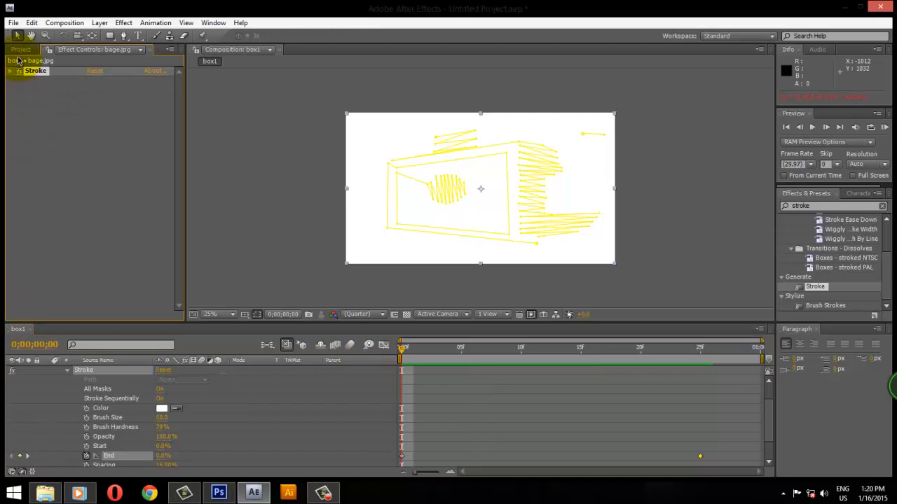
{"action": "left_click", "coordinate": [11, 22]}
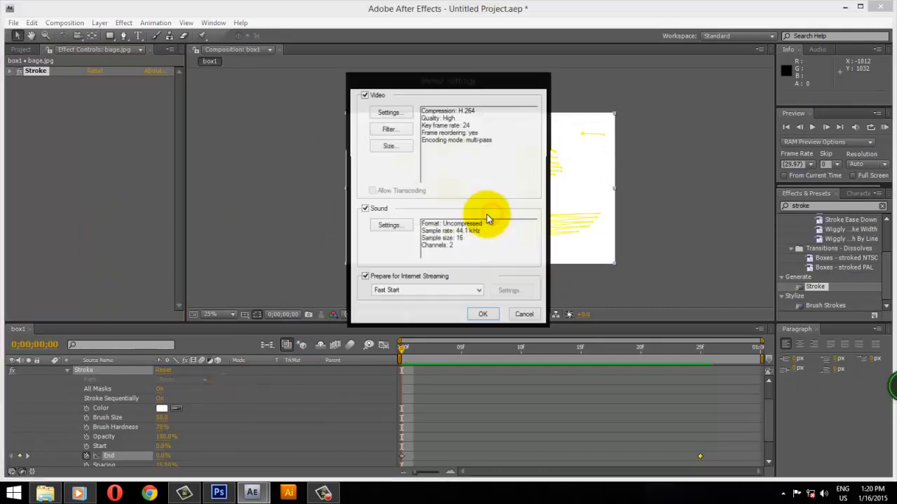
{"action": "left_click", "coordinate": [482, 314]}
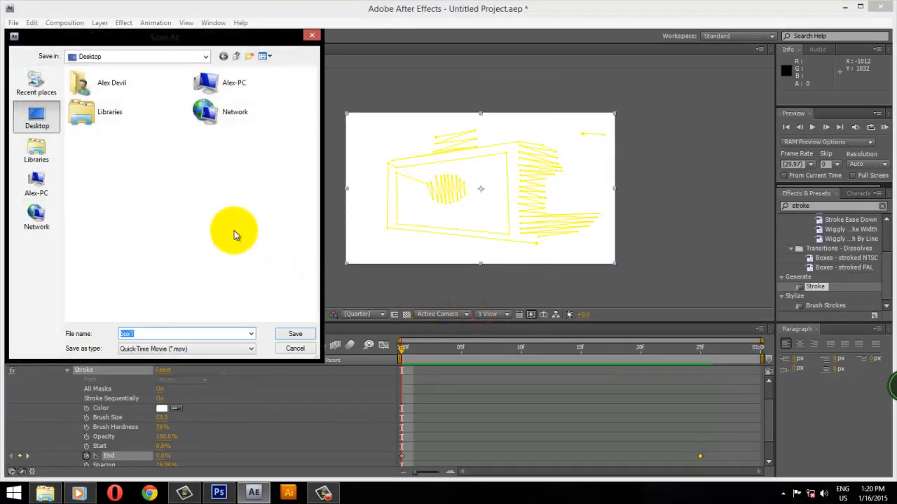
{"action": "left_click", "coordinate": [294, 334]}
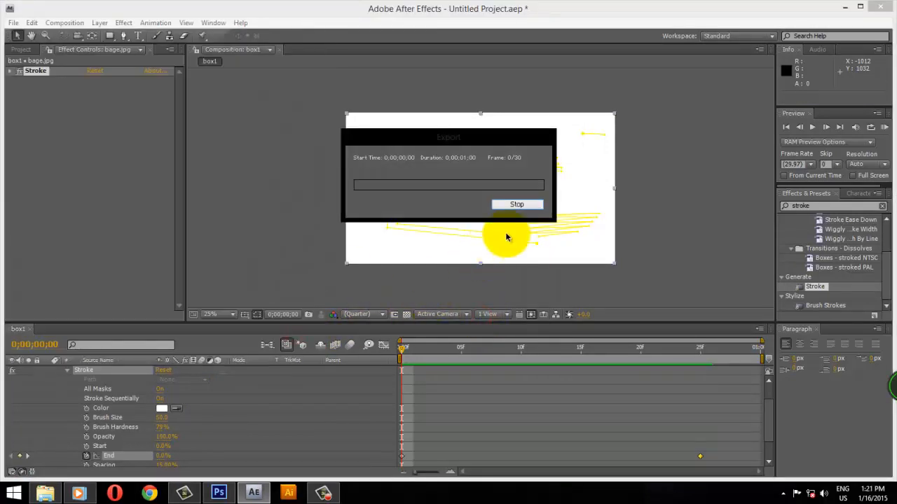